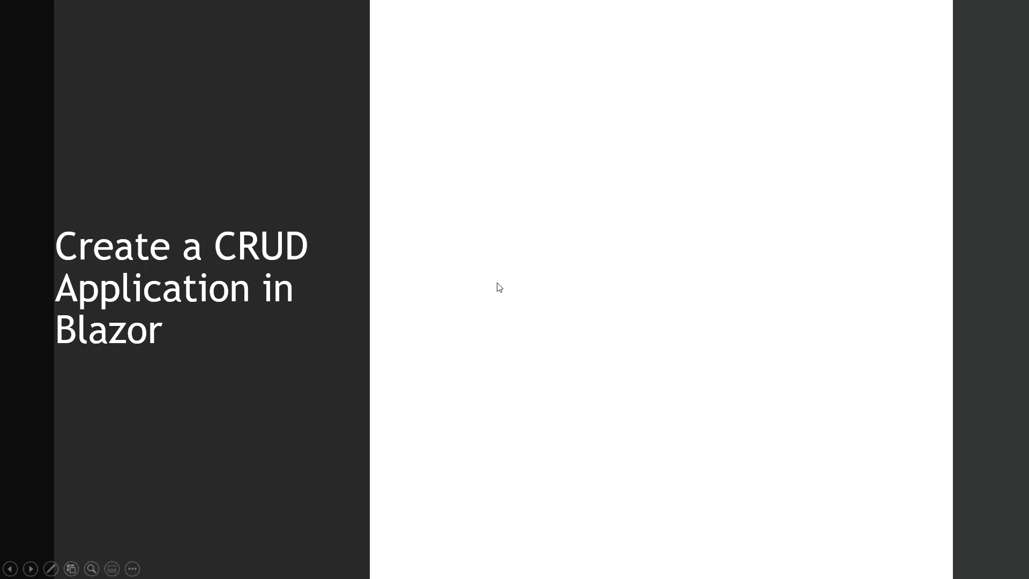
- Switch from the PowerPoint title slide to the BlazorMovieApp solution in Visual Studio
left_click(30, 568)
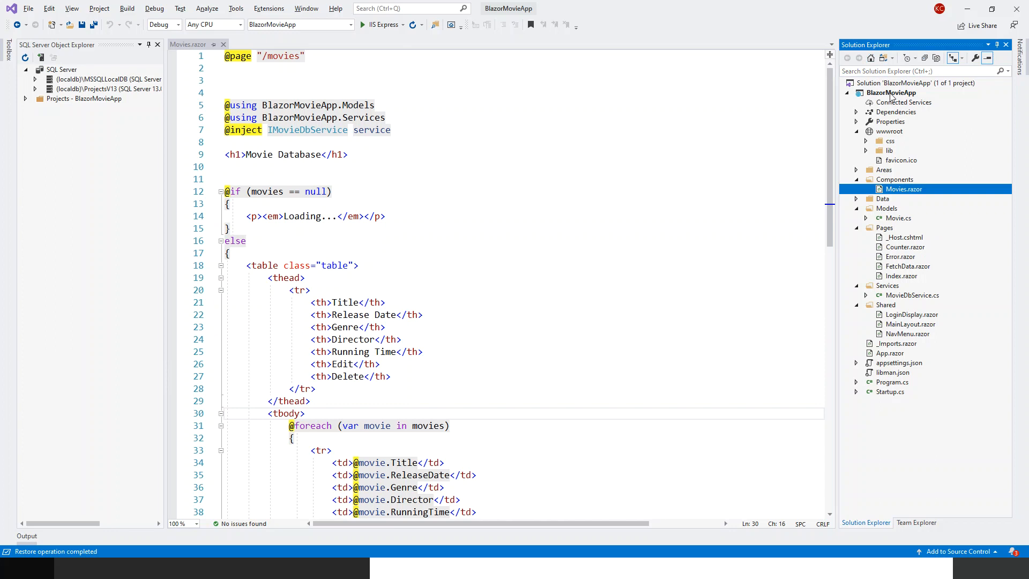
- Add jQuery 3.4.1 as a client-side library with all files into wwwroot/lib/jquery
right_click(890, 92)
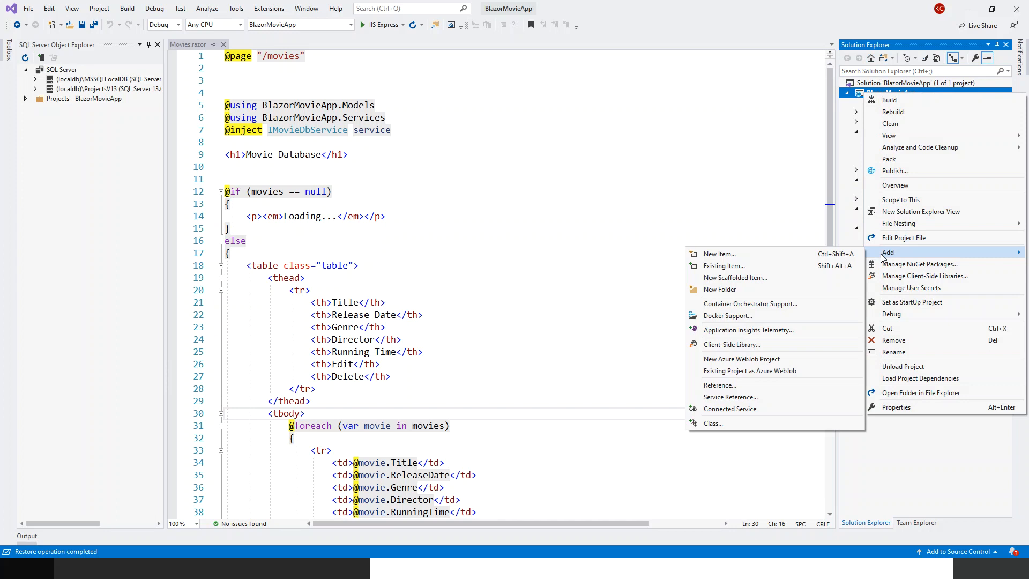
mouse_move(731, 344)
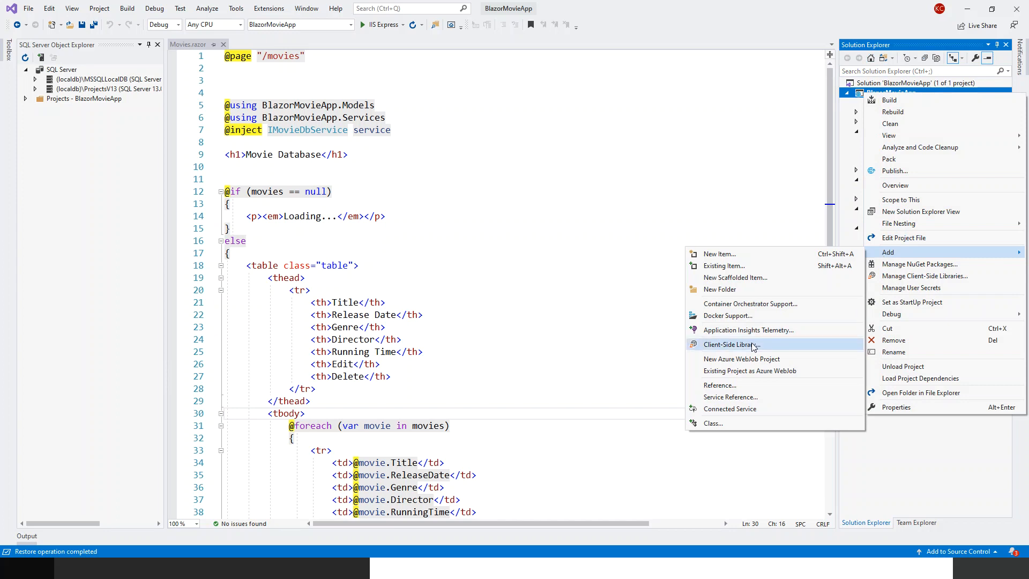
left_click(730, 344)
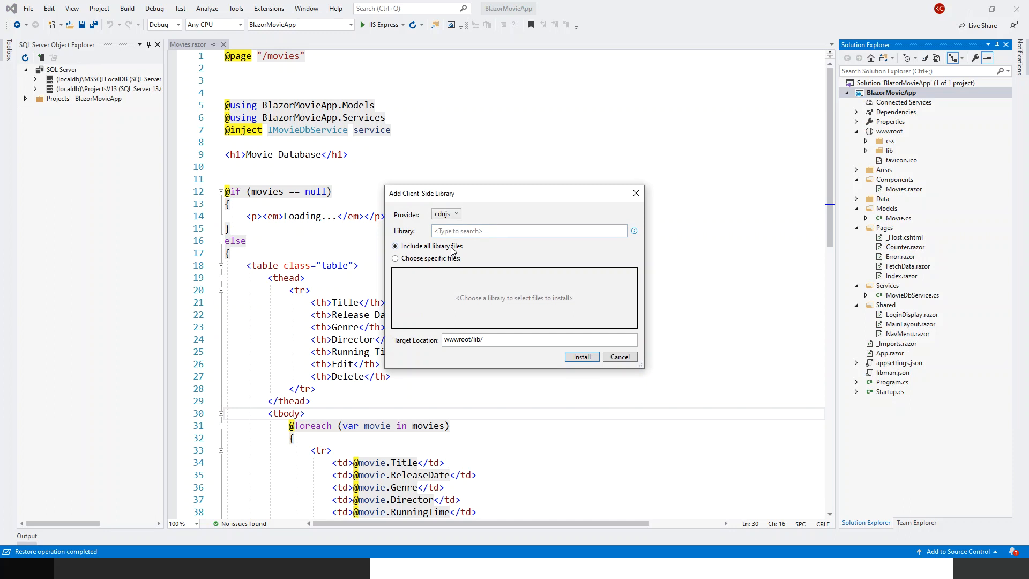
left_click(529, 230)
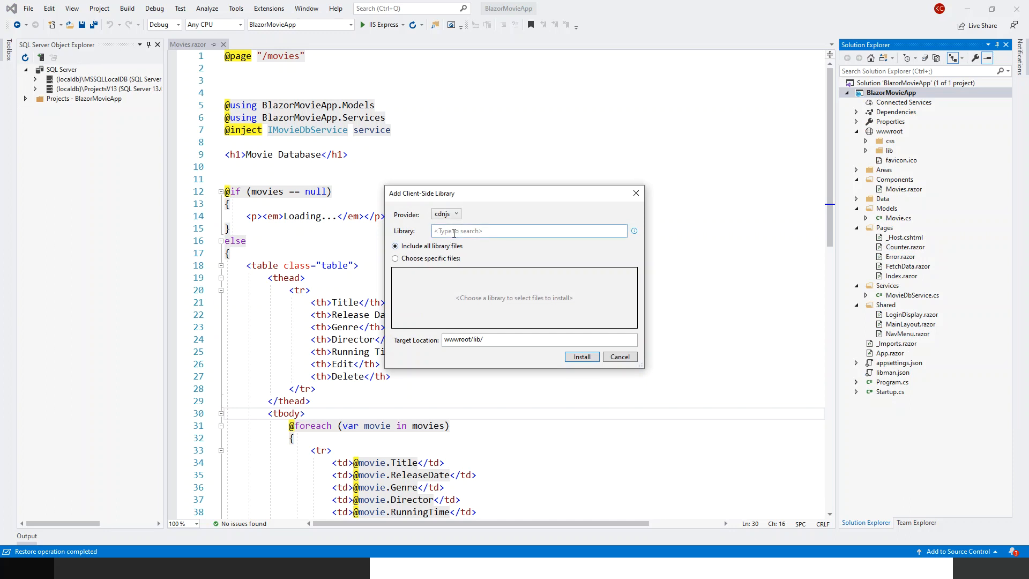
type("jquery@")
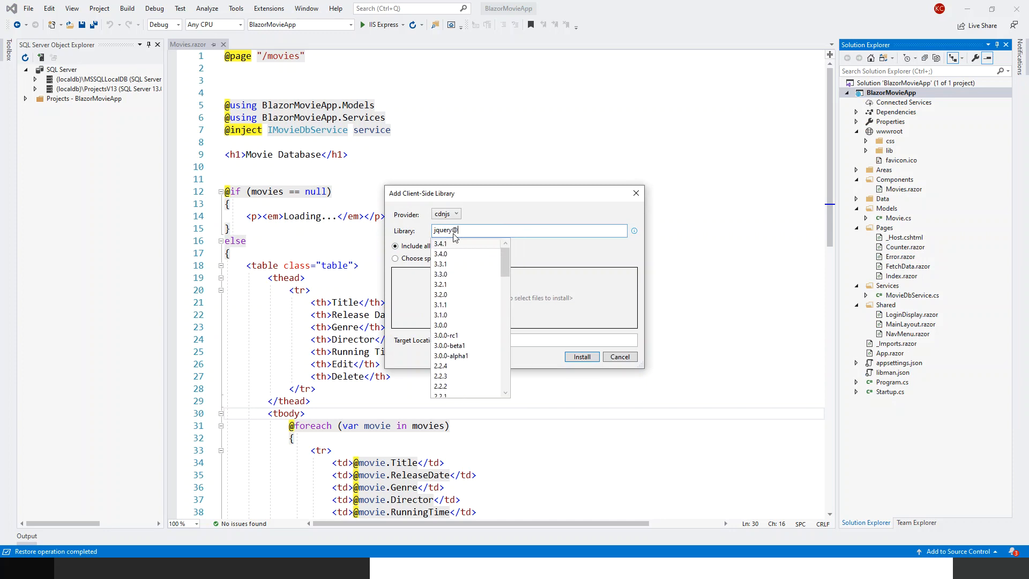
mouse_move(482, 245)
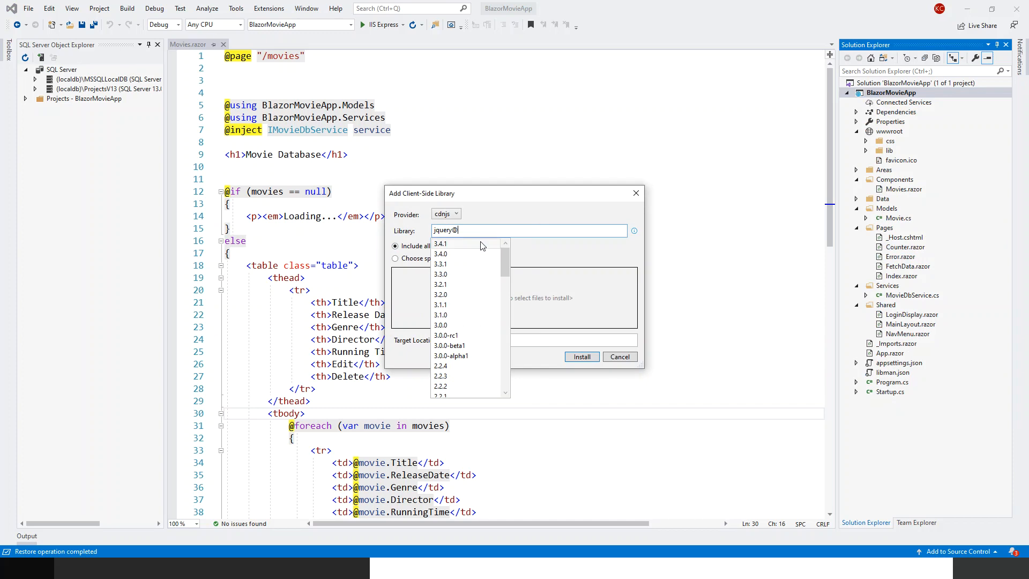
left_click(441, 243)
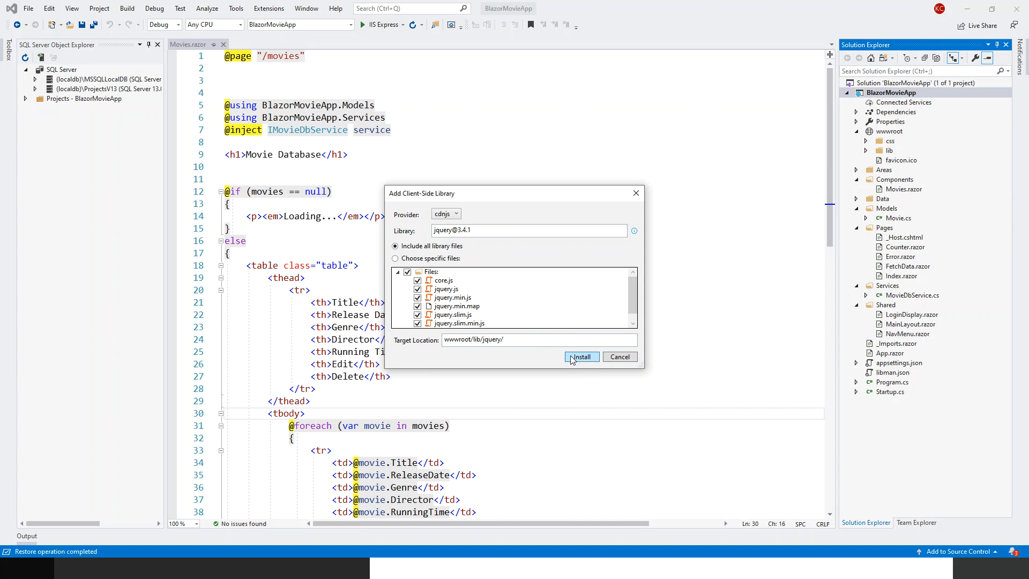
mouse_move(484, 357)
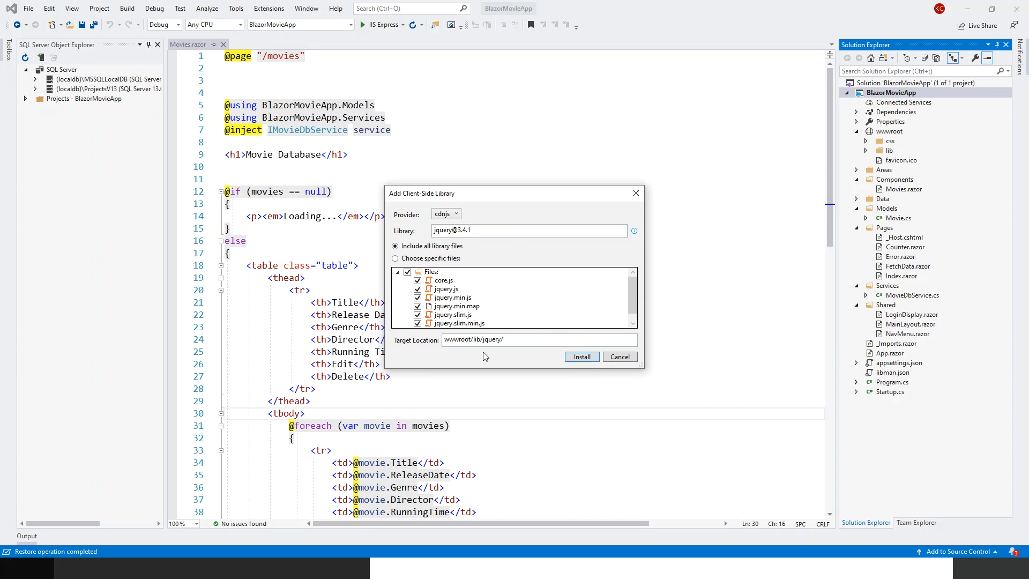
mouse_move(581, 357)
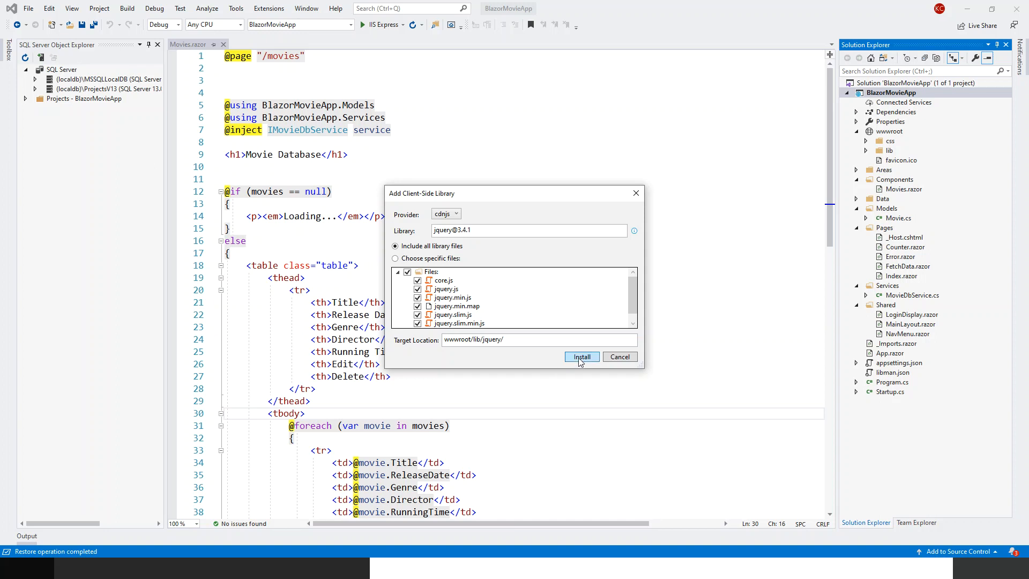
left_click(579, 357)
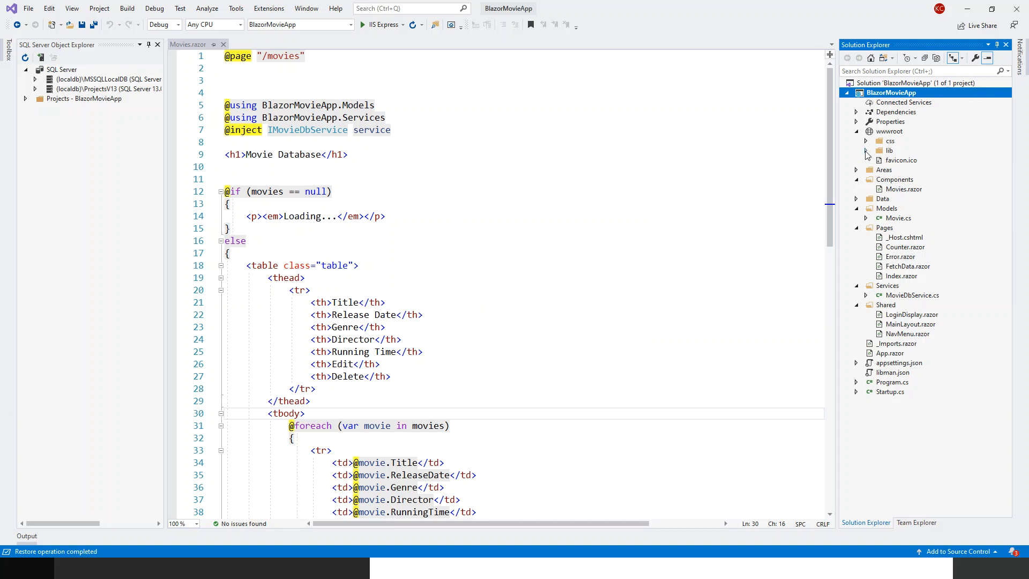
- Expand wwwroot/lib in Solution Explorer to confirm the bootstrap and jquery folders
left_click(866, 150)
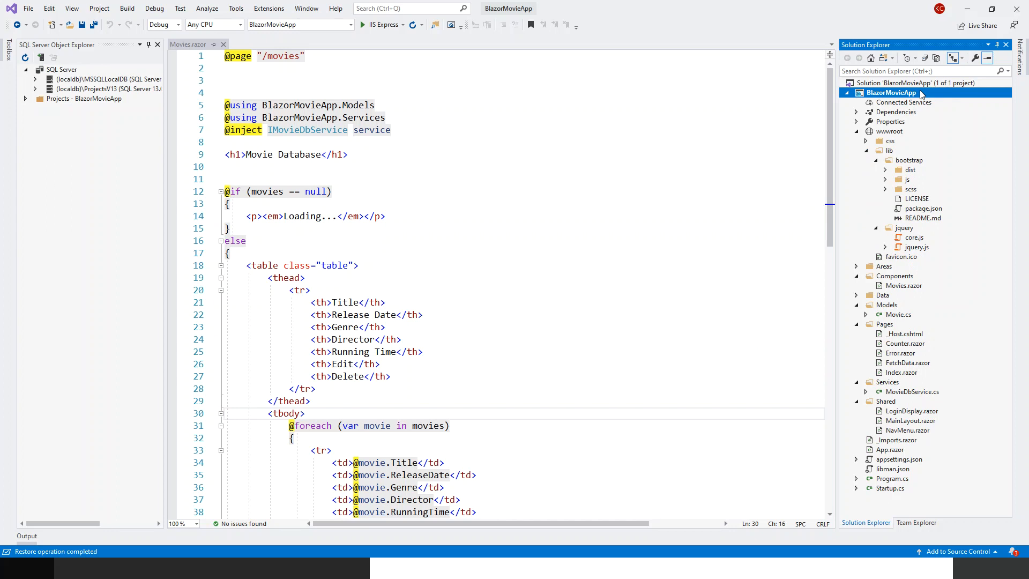
- Install Bootstrap 4.4.1 from jsdelivr into wwwroot/lib/bootstrap
right_click(889, 93)
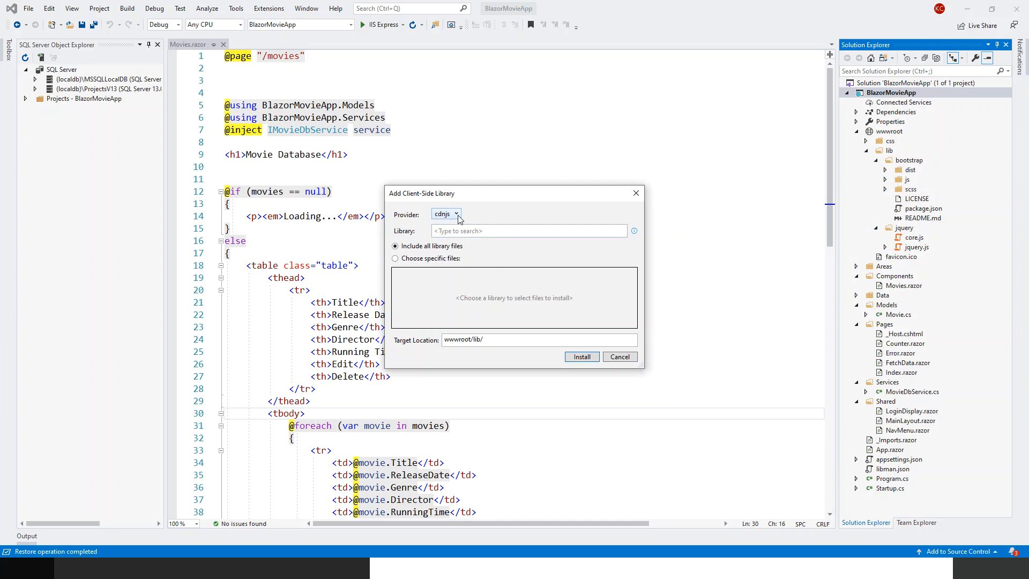
left_click(445, 214)
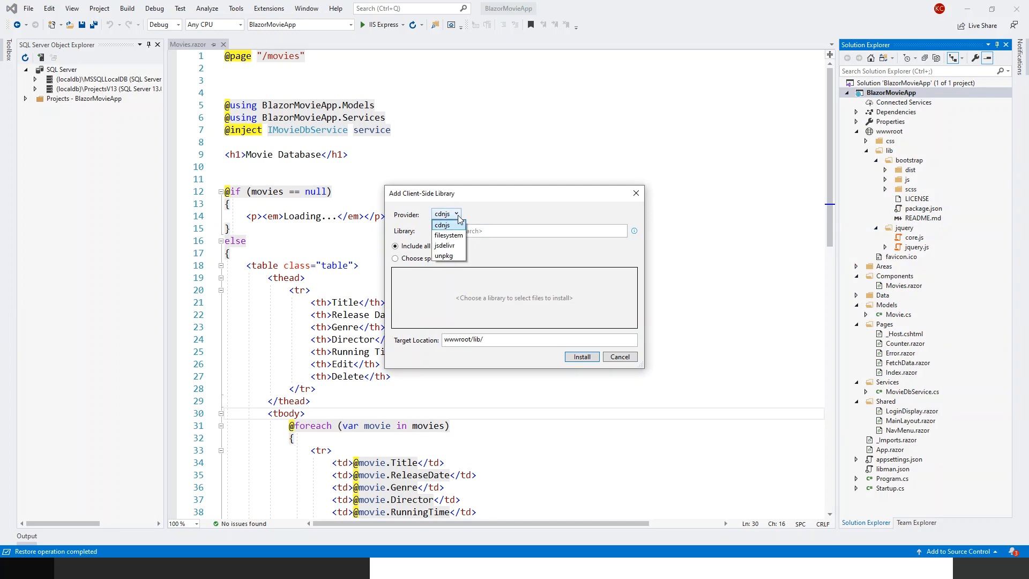
left_click(444, 245)
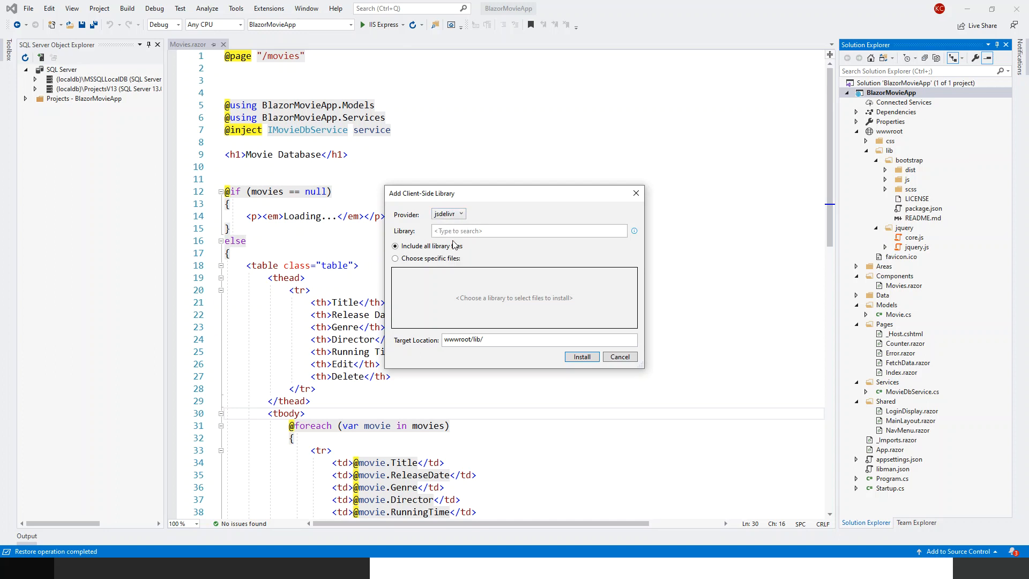
left_click(528, 230)
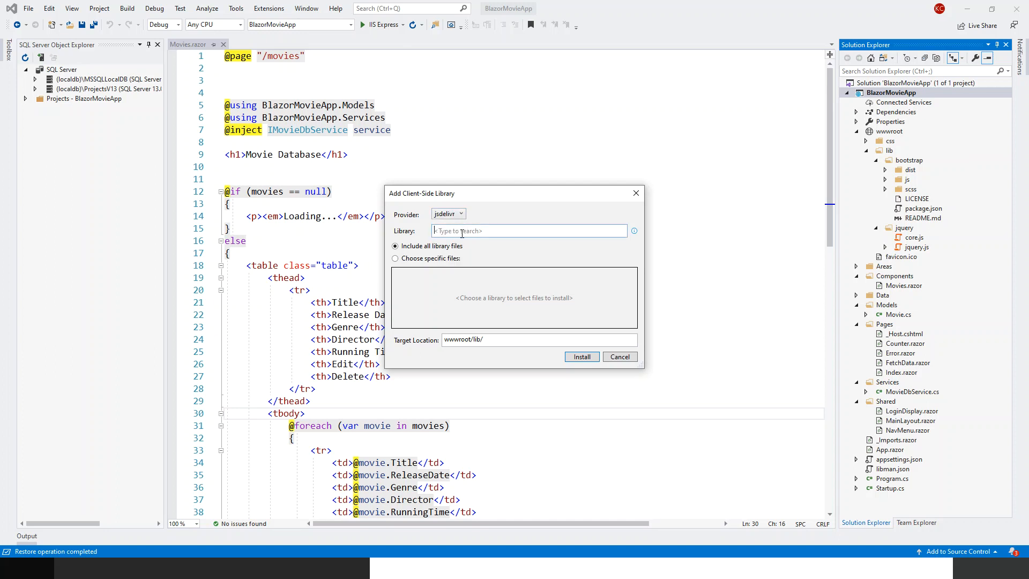
type("bootstrap@")
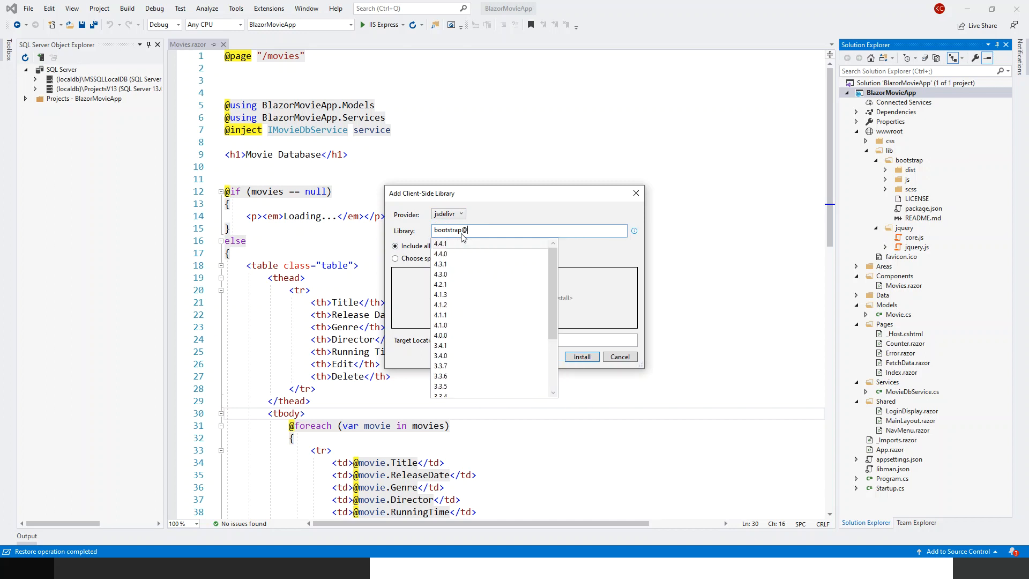
left_click(440, 243)
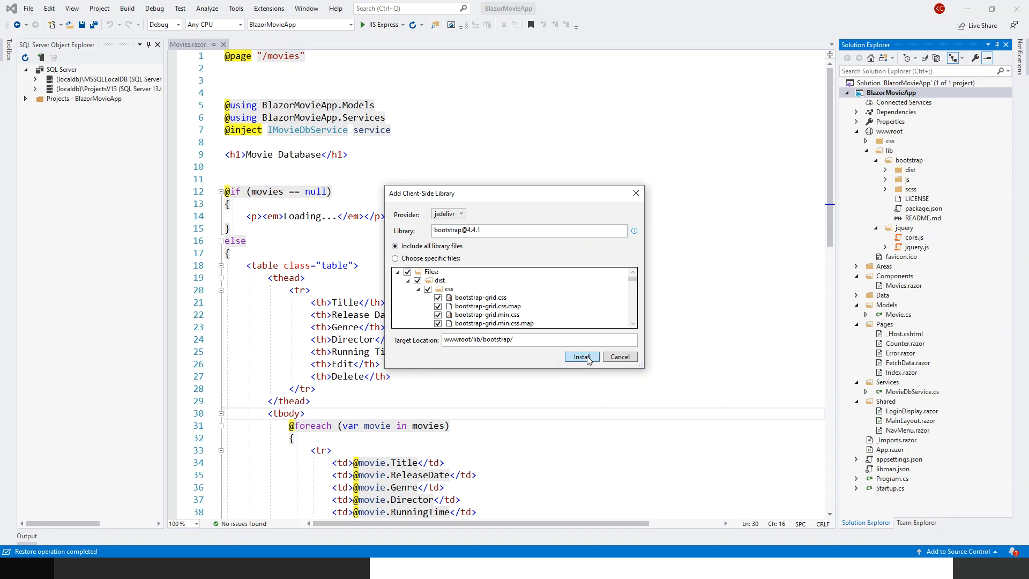
left_click(580, 356)
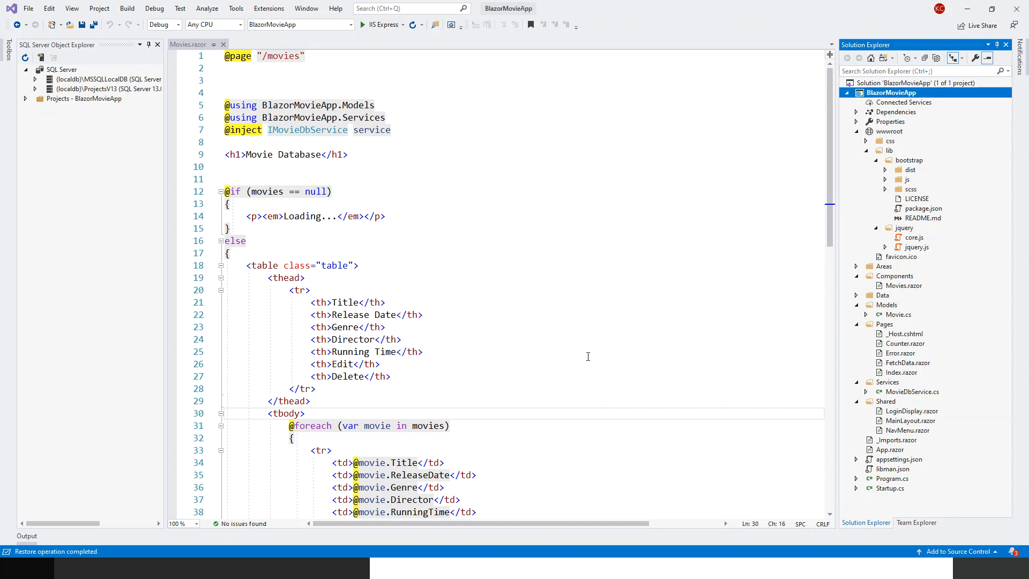
mouse_move(46, 434)
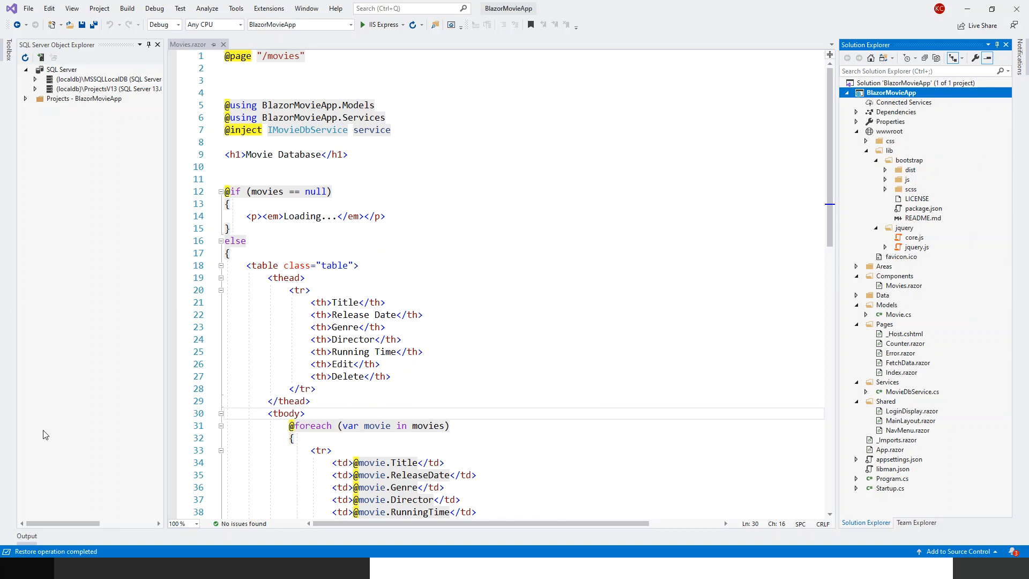
mouse_move(892, 164)
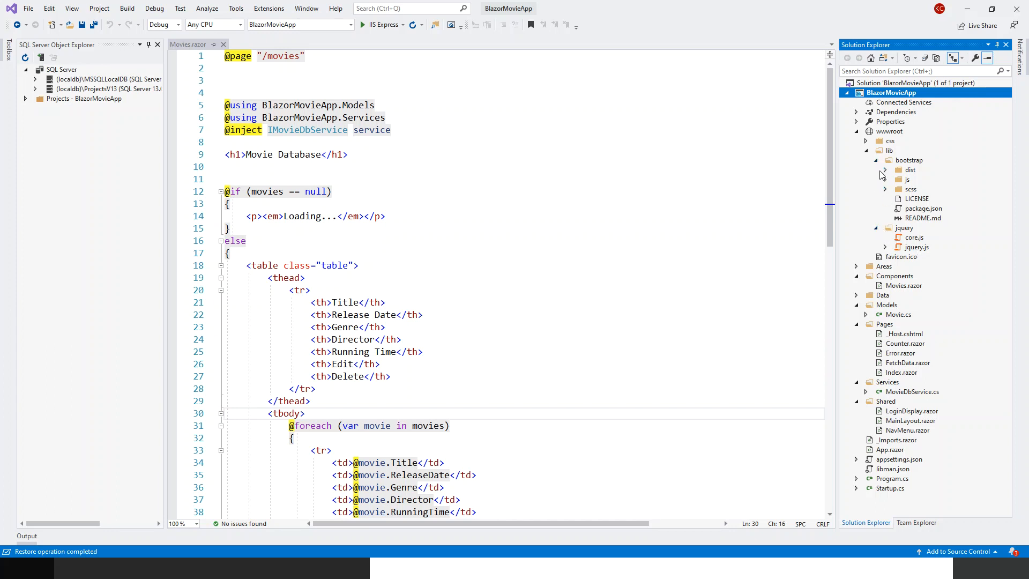
left_click(885, 169)
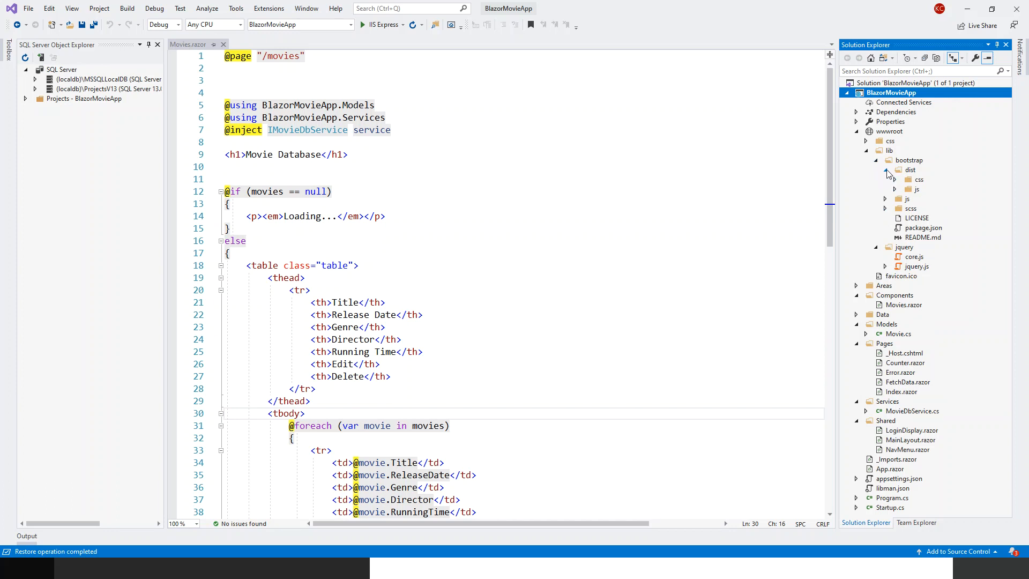
left_click(885, 169)
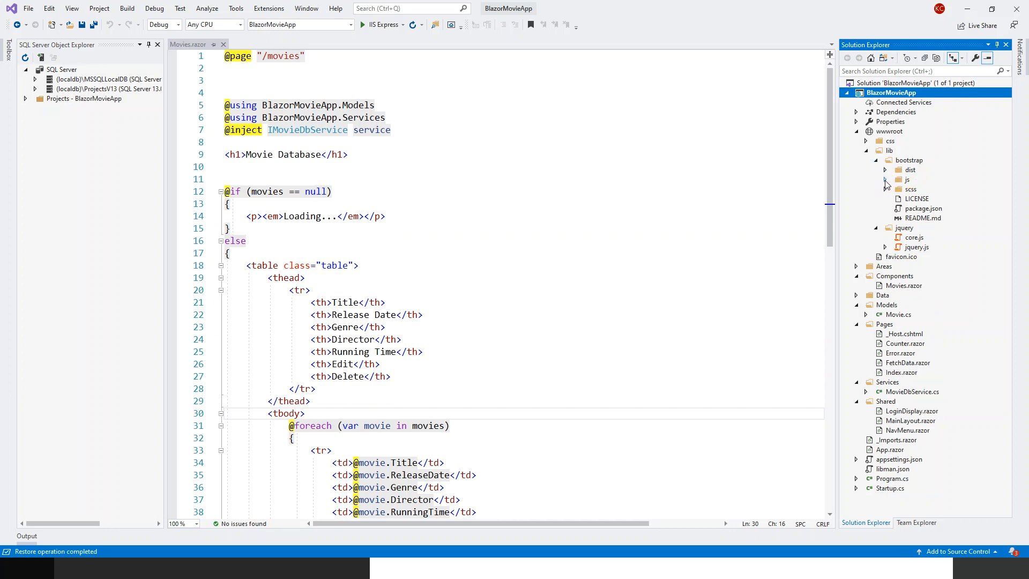
left_click(886, 189)
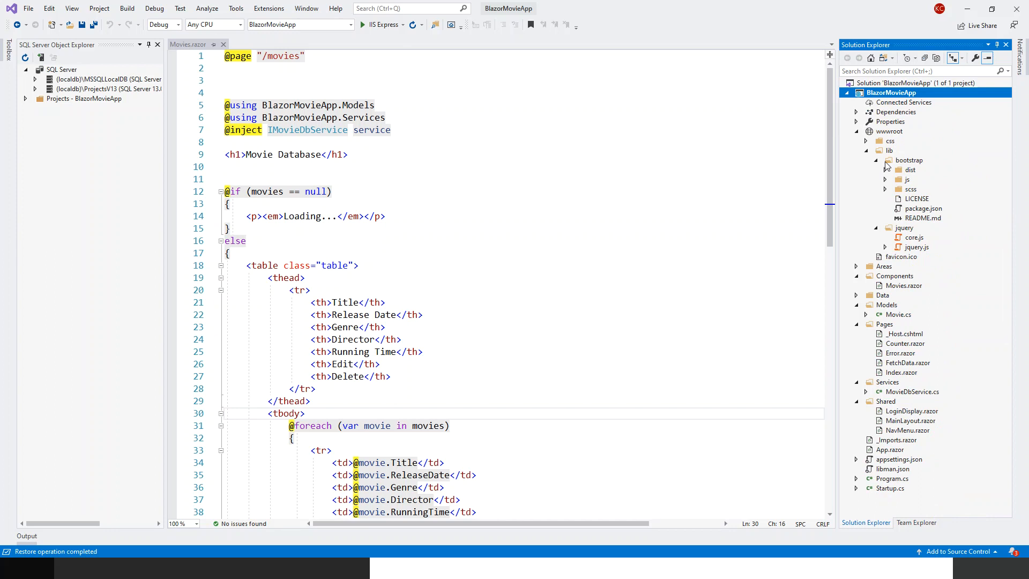
mouse_move(676, 239)
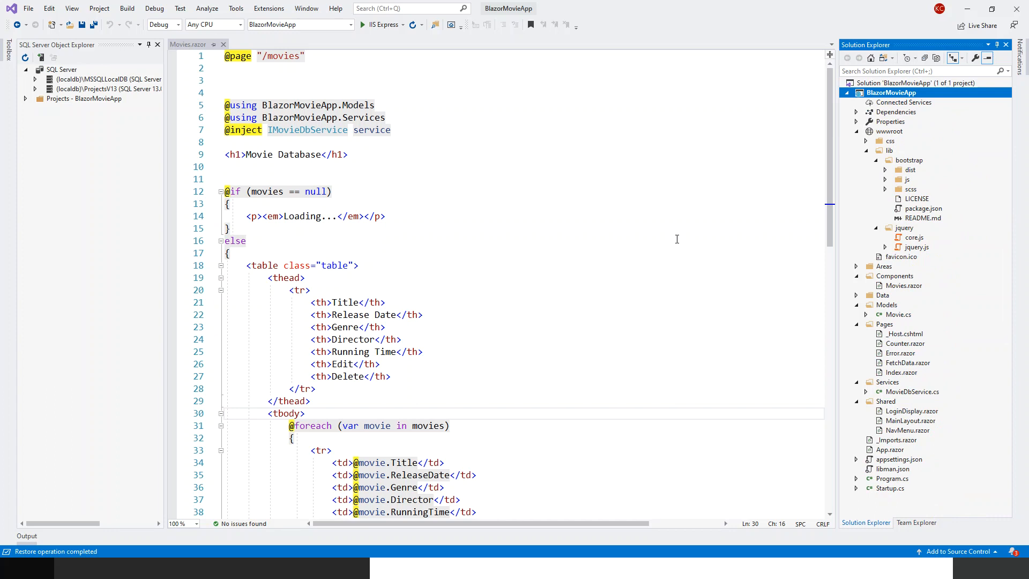
mouse_move(907, 343)
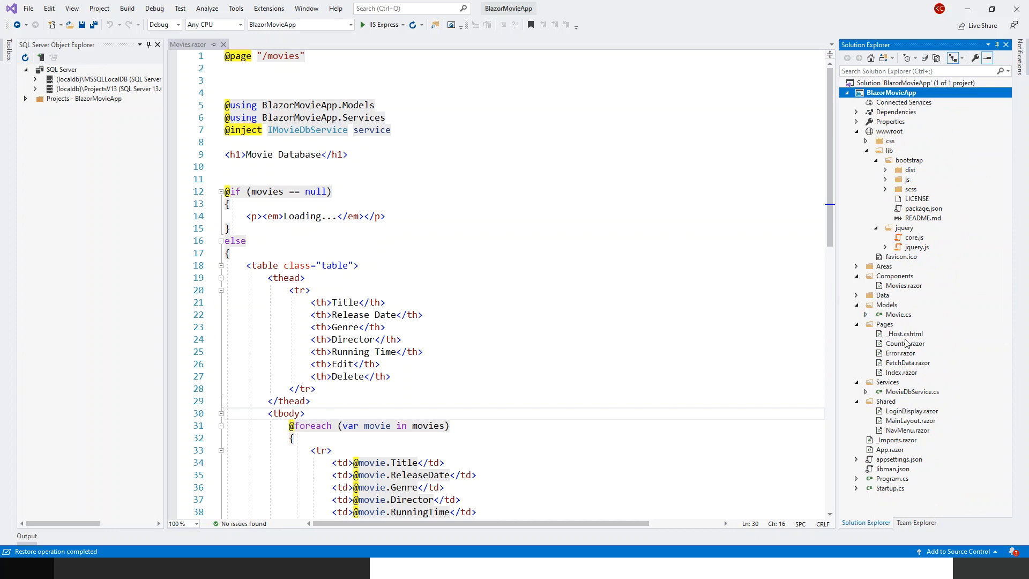
mouse_move(909, 342)
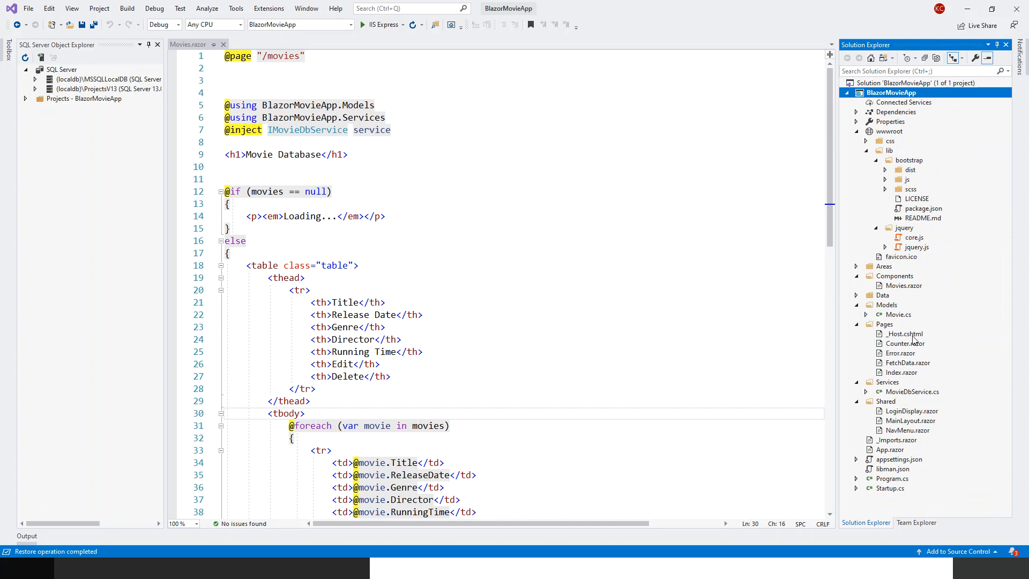
- Open Pages/_Host.cshtml in the editor
left_click(903, 333)
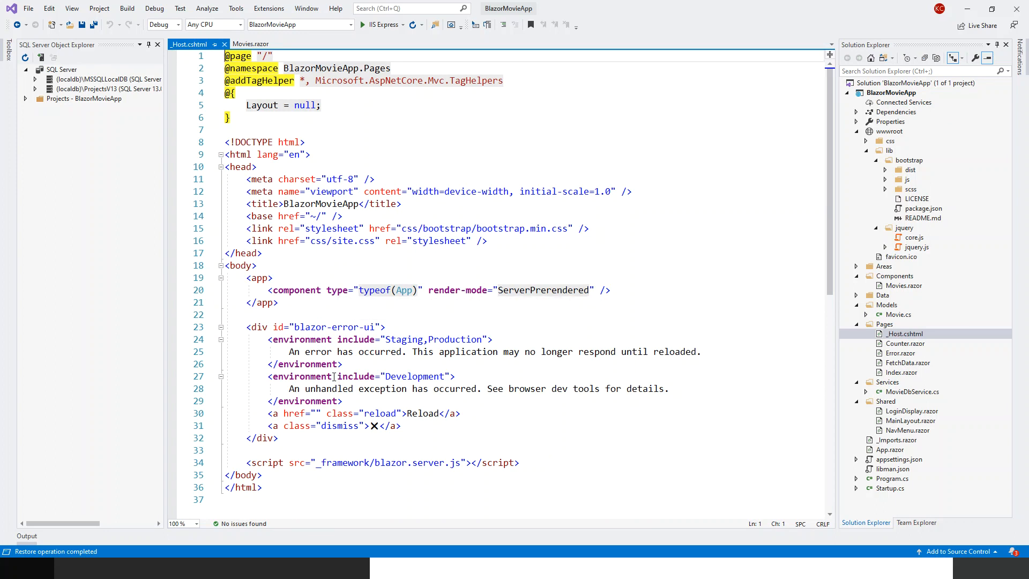
mouse_move(267, 461)
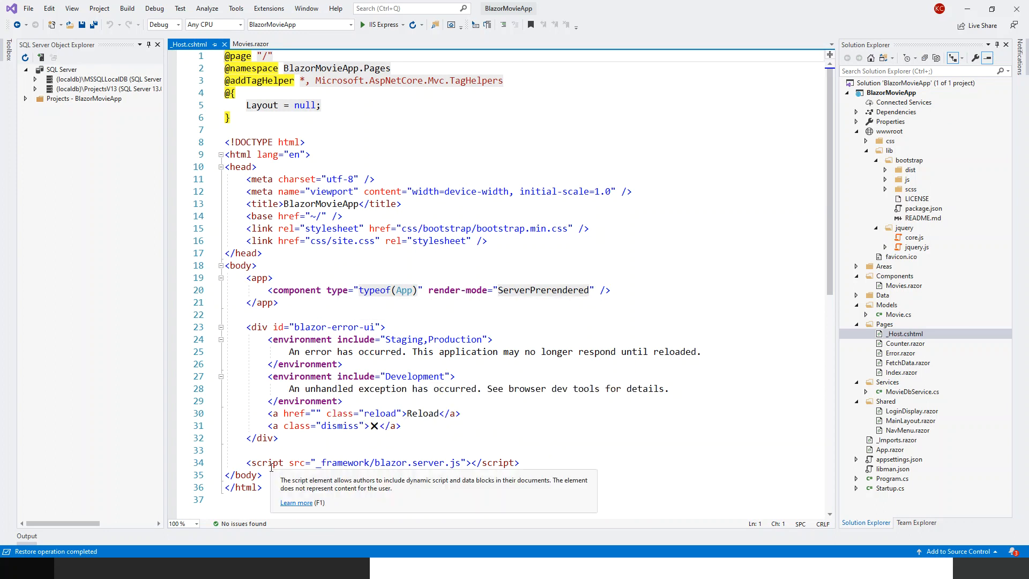
mouse_move(380, 463)
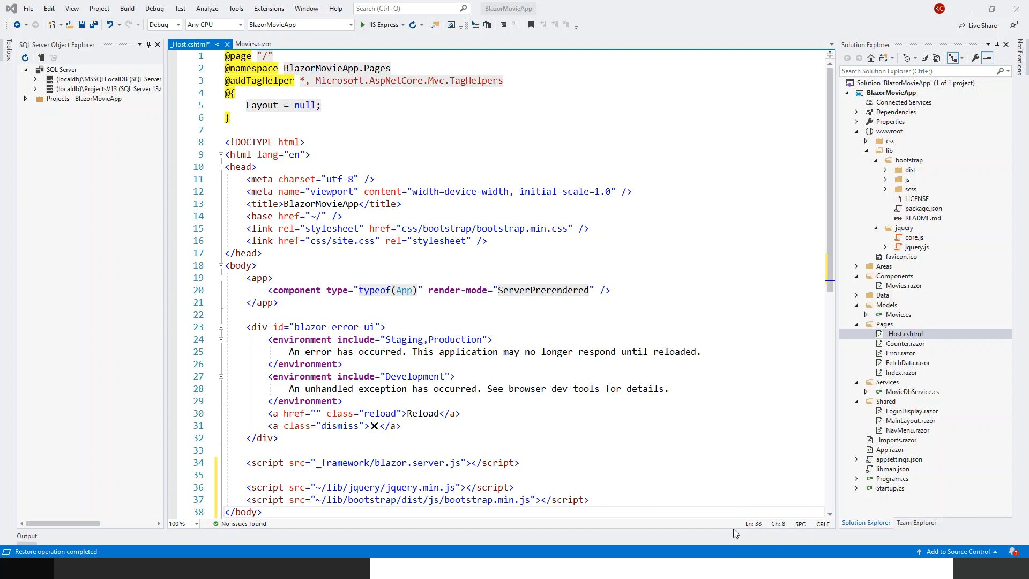
mouse_move(365, 528)
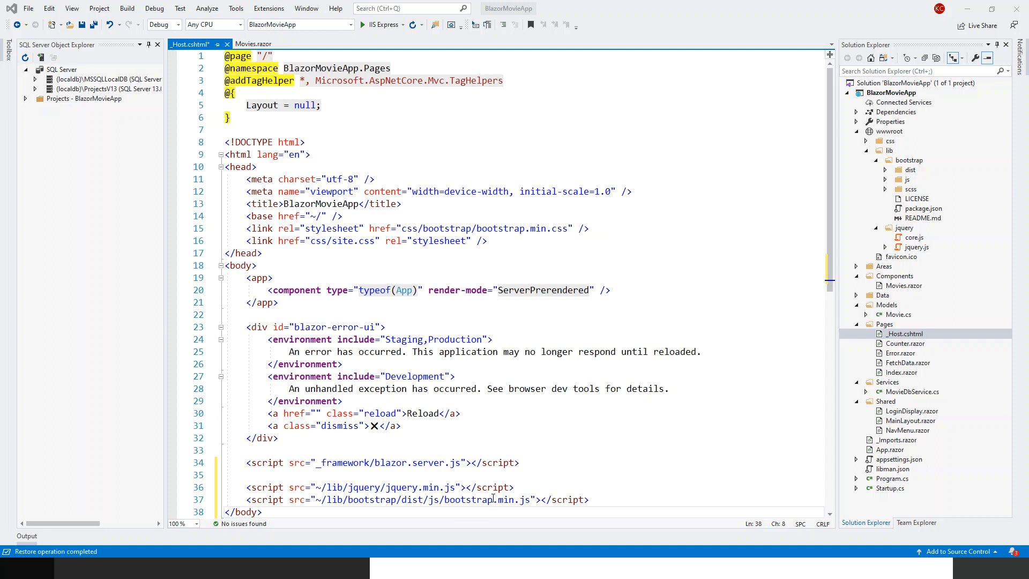
mouse_move(494, 499)
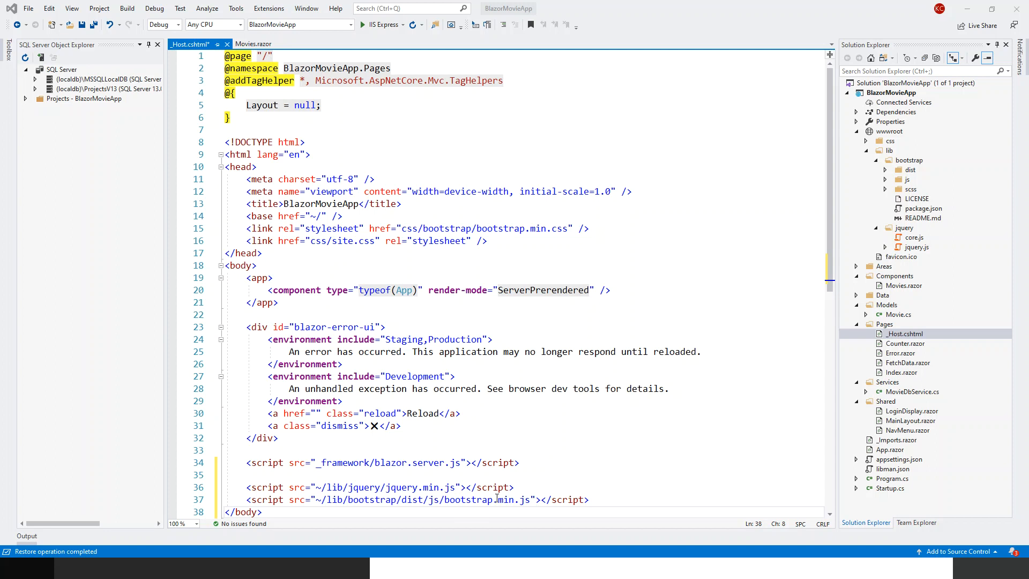